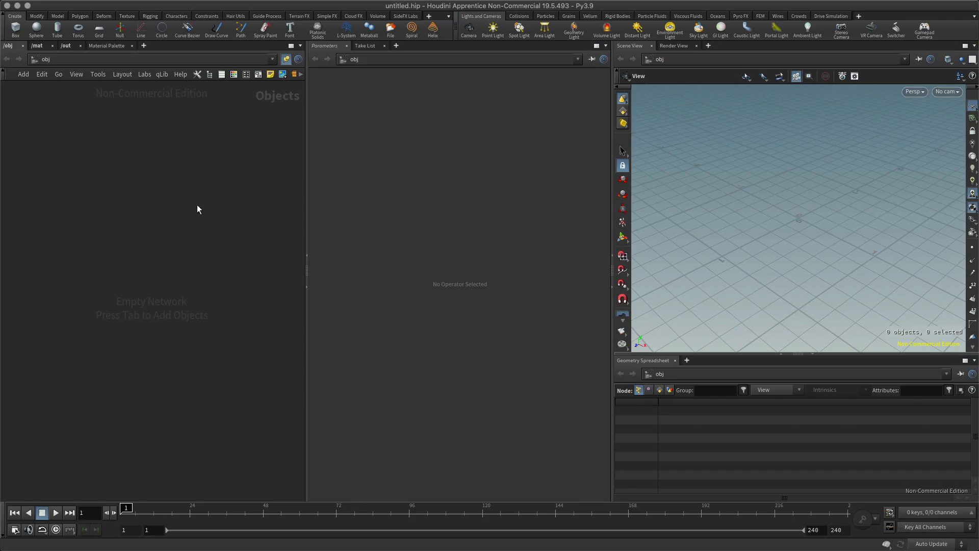
{"action": "mouse_move", "coordinate": [173, 263]}
{"action": "type", "text": "geo"}
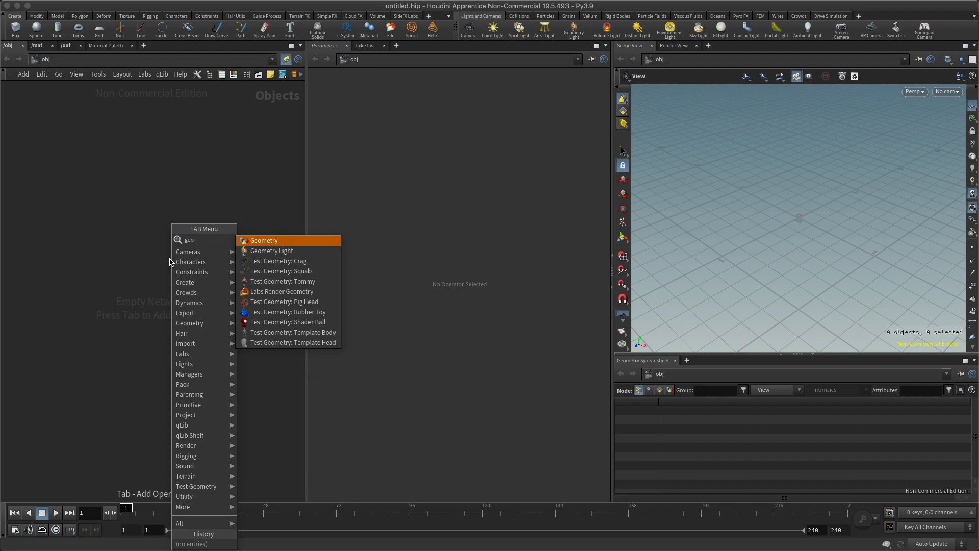
Step: Create a Geometry object and add a Grid node inside it, giving a 10x10 grid
{"action": "left_click", "coordinate": [264, 241]}
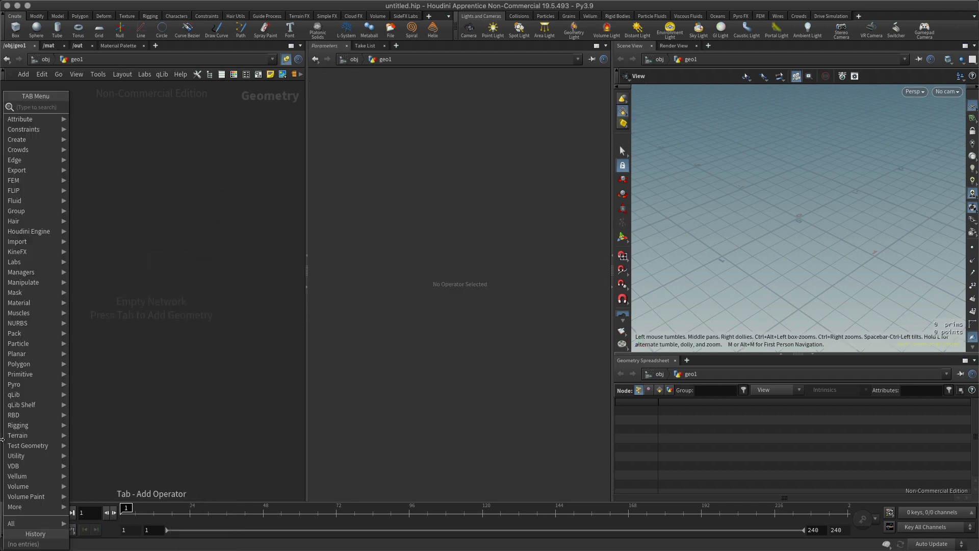
{"action": "type", "text": "gri"}
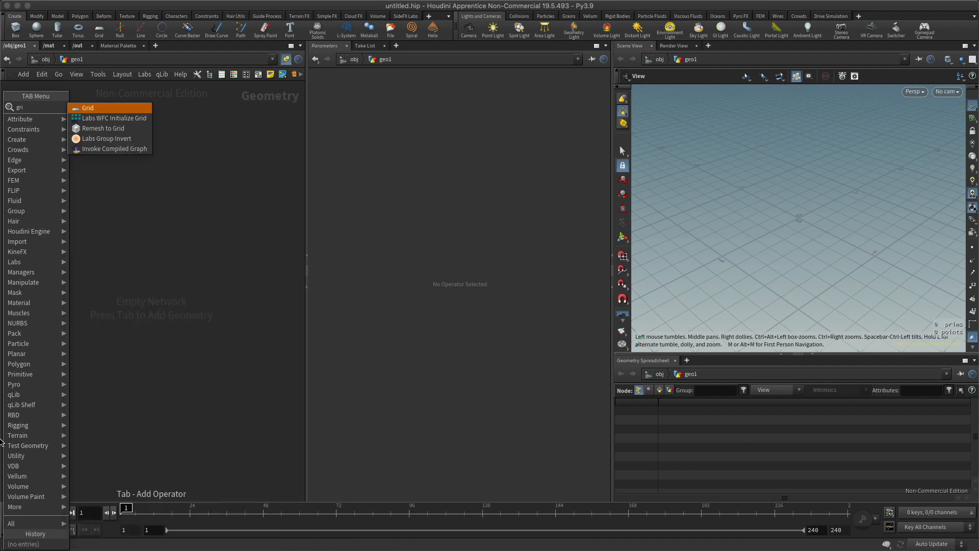
{"action": "left_click", "coordinate": [88, 107]}
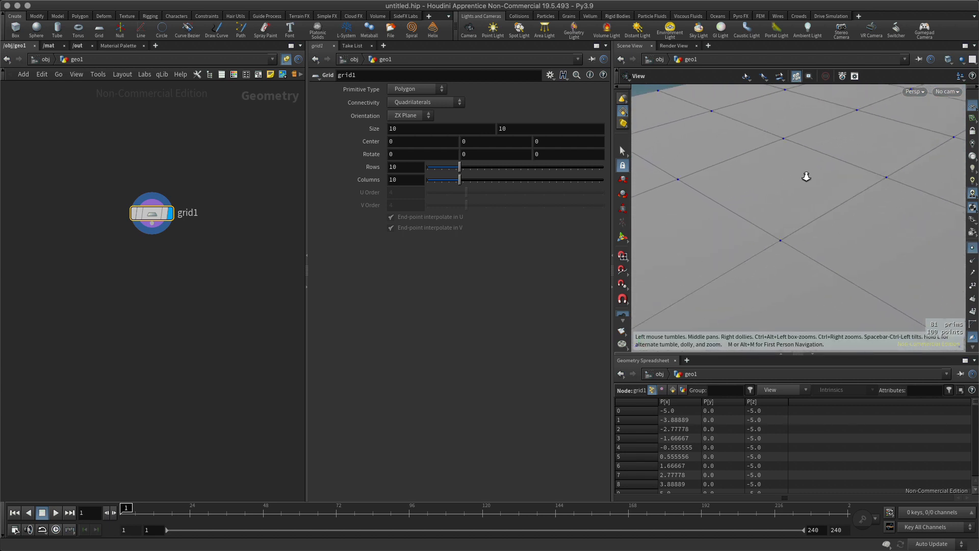
Step: Zoom the Scene View in close on the 10x10 grid and its points
{"action": "left_click_drag", "start_coordinate": [806, 177], "coordinate": [823, 142]}
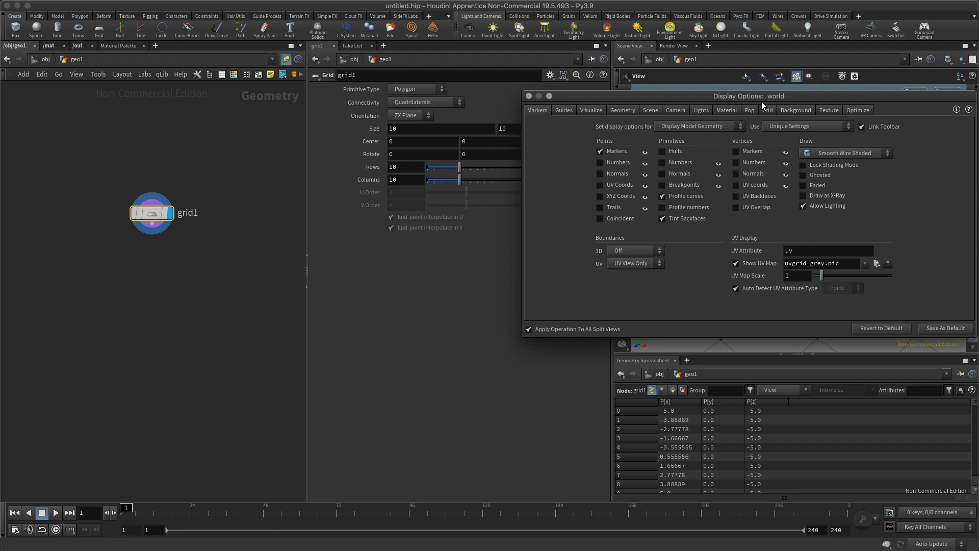
{"action": "mouse_move", "coordinate": [789, 163]}
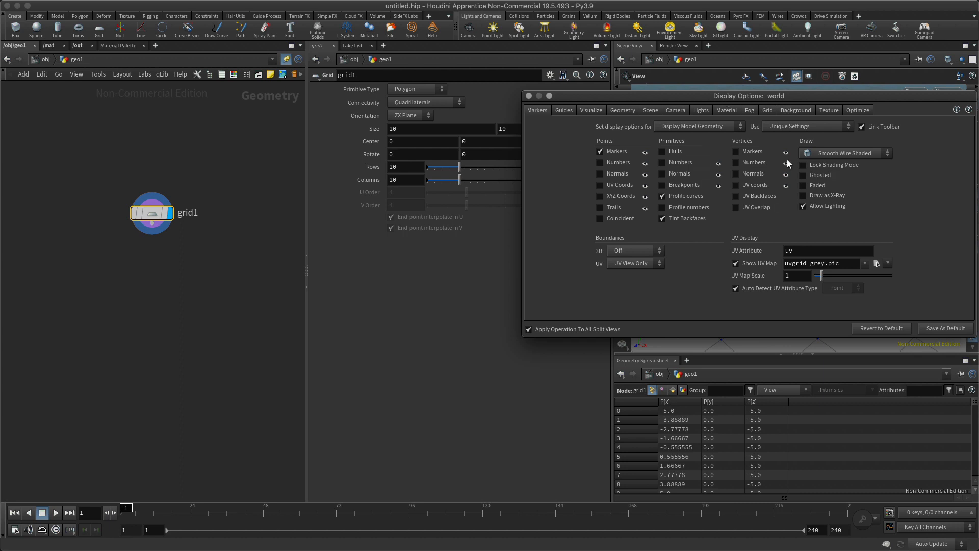
Step: Raise the Point marker size in Display Options Guides to about 5
{"action": "left_click", "coordinate": [563, 109]}
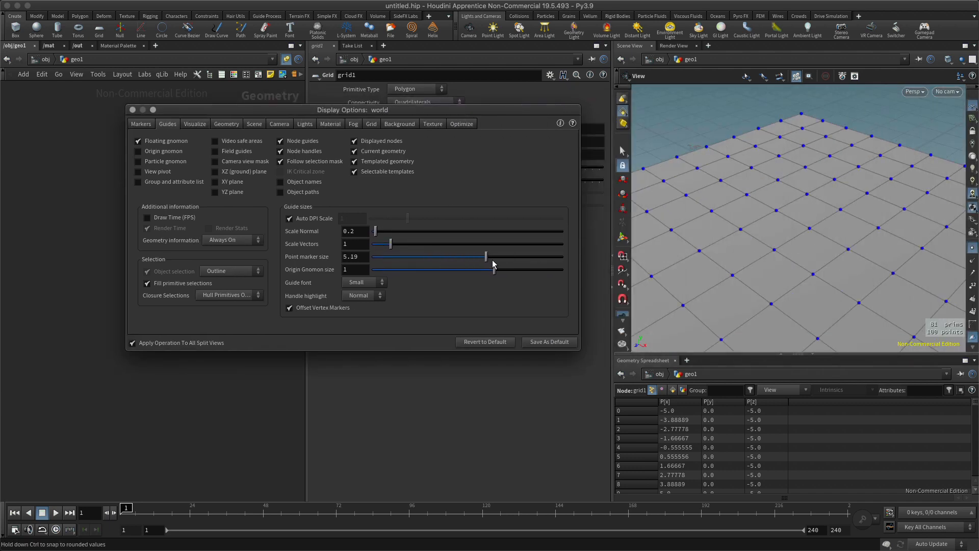
{"action": "left_click_drag", "start_coordinate": [485, 256], "coordinate": [479, 256]}
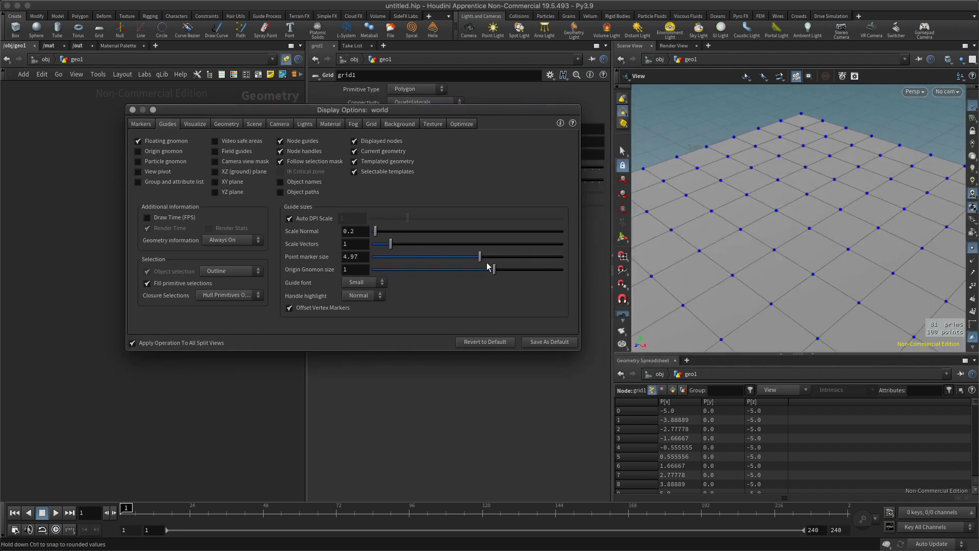
{"action": "left_click_drag", "start_coordinate": [480, 256], "coordinate": [545, 256]}
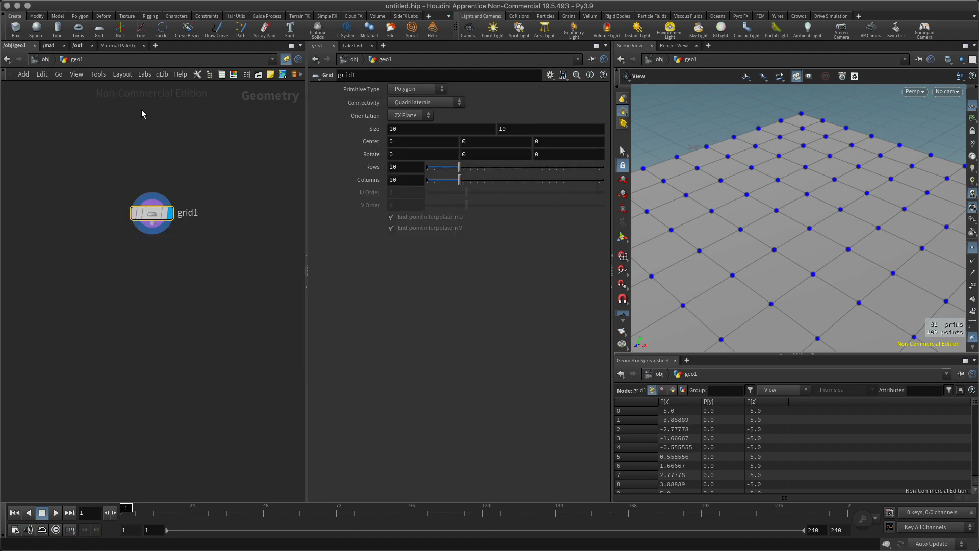
Step: Reposition the grid node in the network before switching to brush point selection
{"action": "left_click_drag", "start_coordinate": [150, 213], "coordinate": [158, 220]}
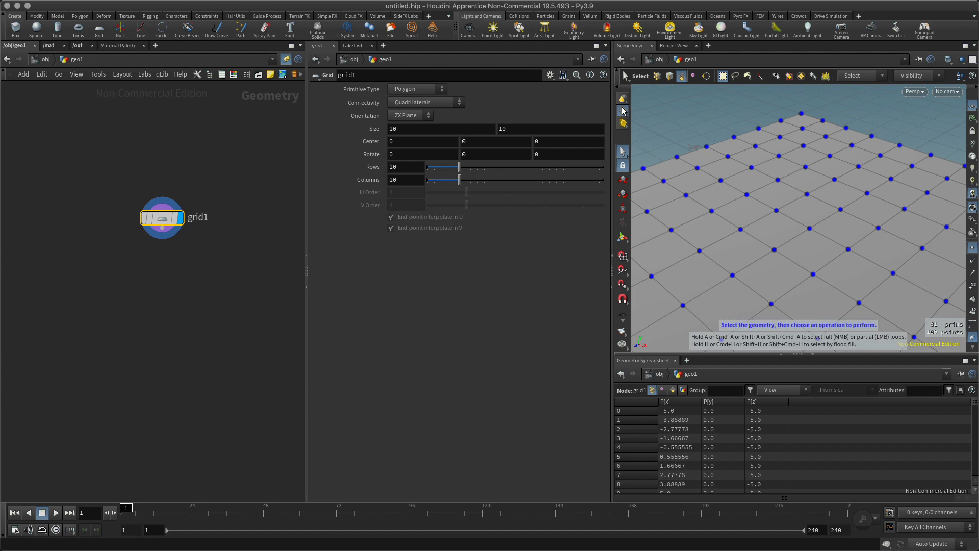
{"action": "mouse_move", "coordinate": [765, 118]}
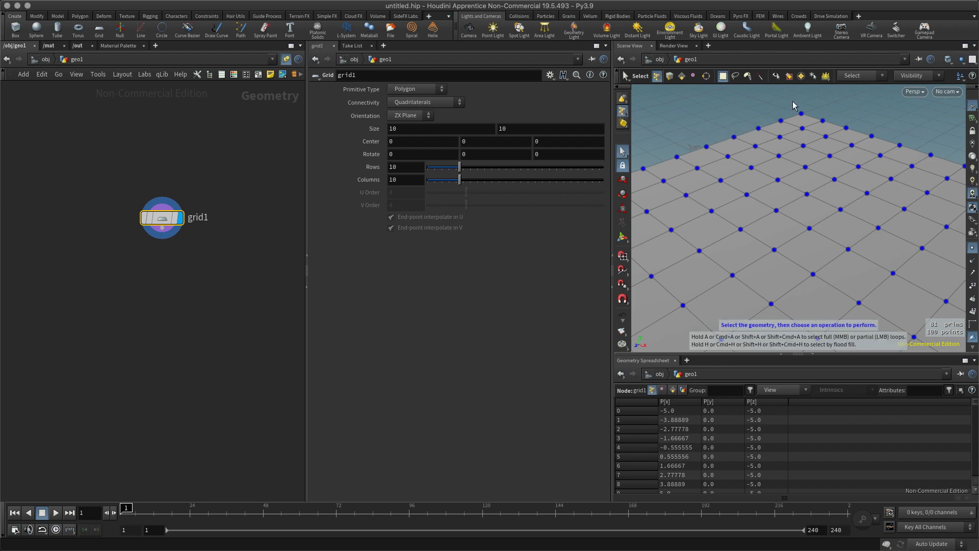
{"action": "mouse_move", "coordinate": [752, 121]}
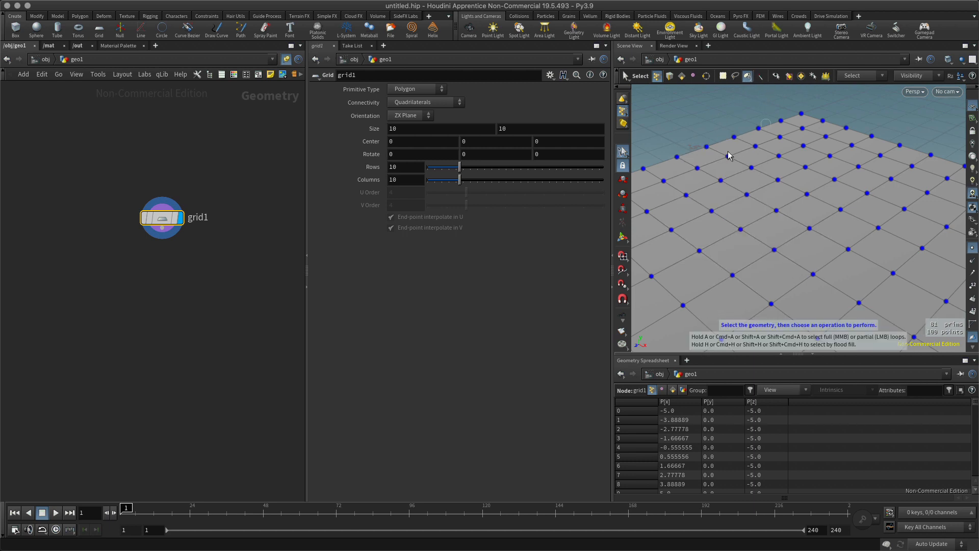
Step: Brush-select a diagonal band of about 29 grid points so they highlight yellow
{"action": "left_click", "coordinate": [778, 156]}
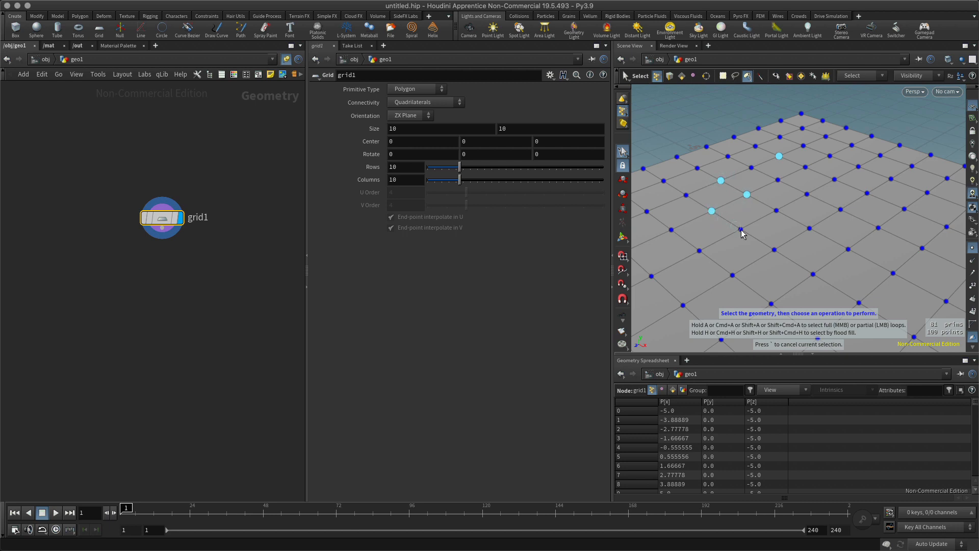
{"action": "left_click_drag", "start_coordinate": [742, 232], "coordinate": [868, 204]}
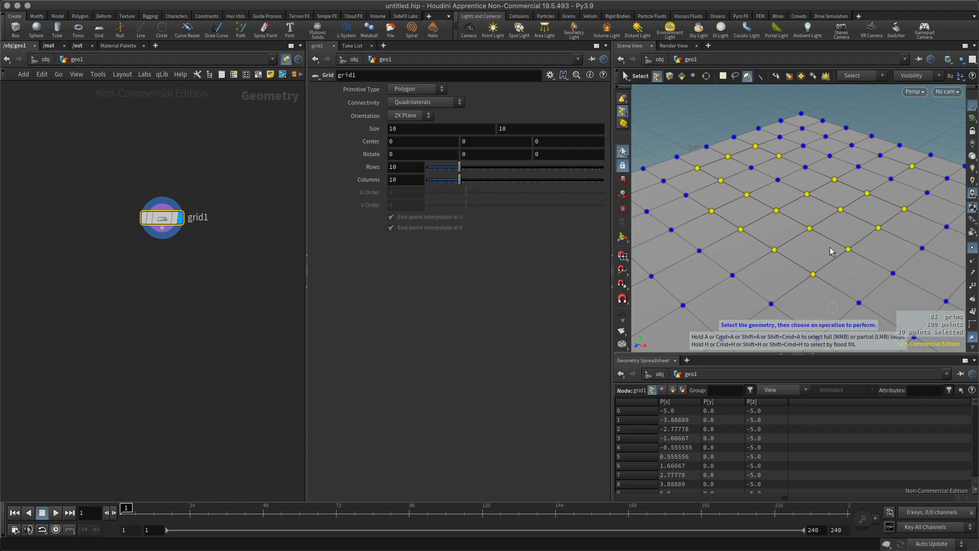
{"action": "mouse_move", "coordinate": [577, 273]}
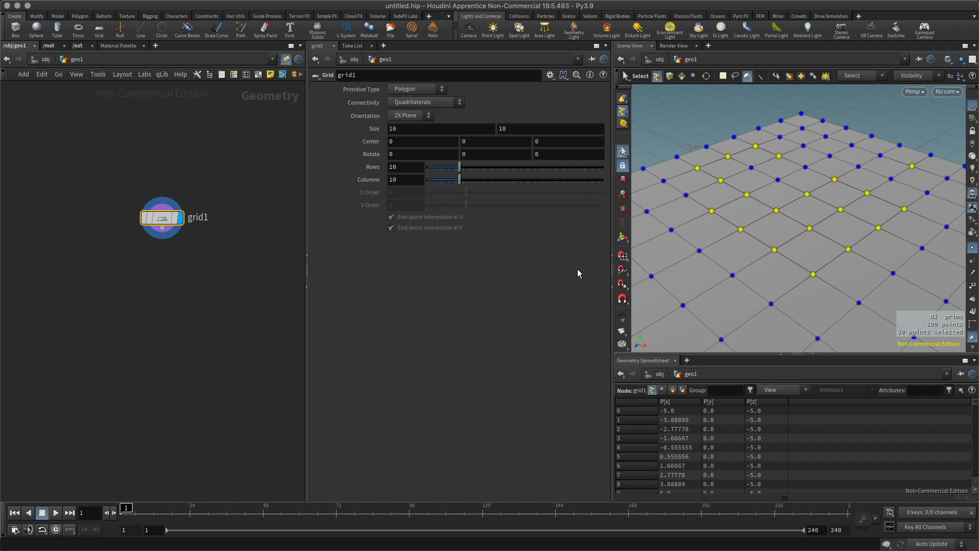